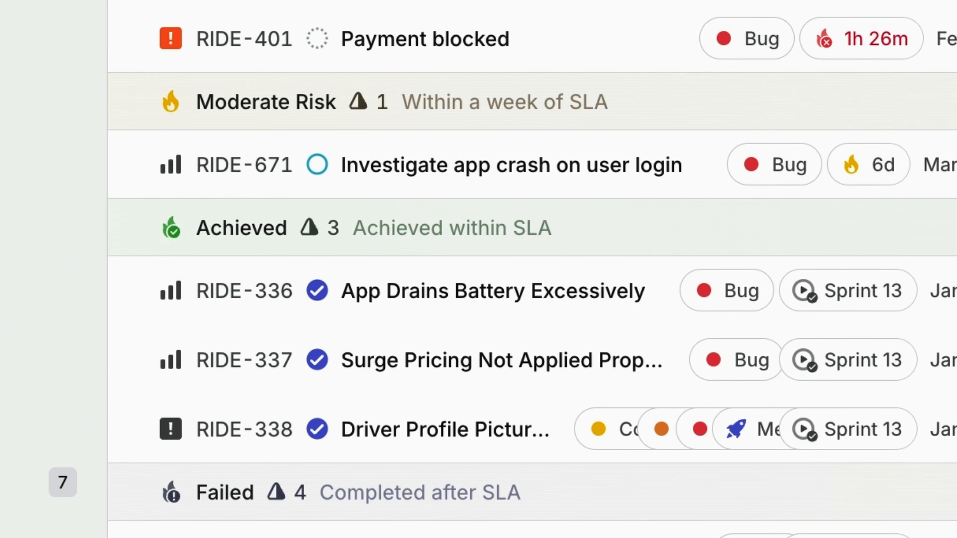
- Go to the Rider app team's Triage inbox listing its seven waiting issues
text(labe)
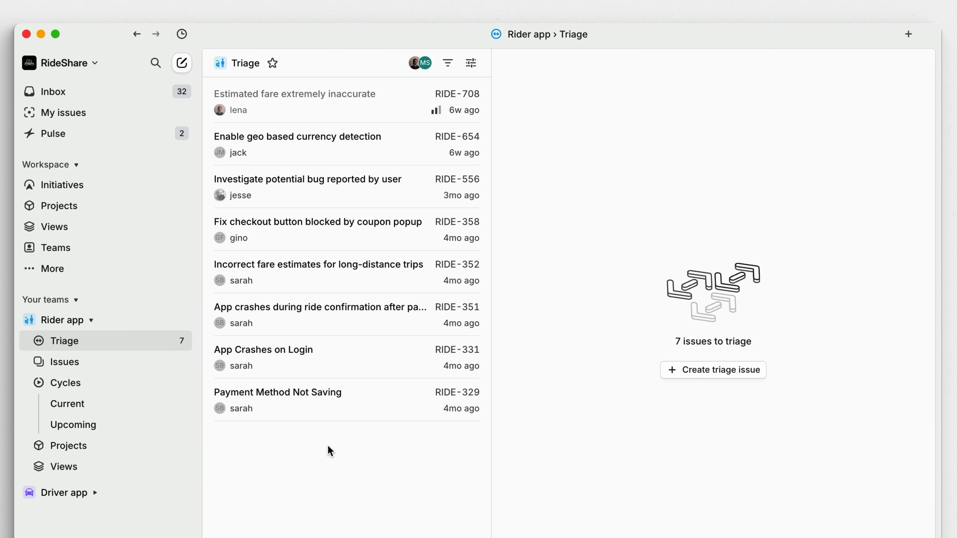
- Preview RIDE-708, RIDE-654 and RIDE-331 in triage, then go to the Rider app team settings
click(296, 95)
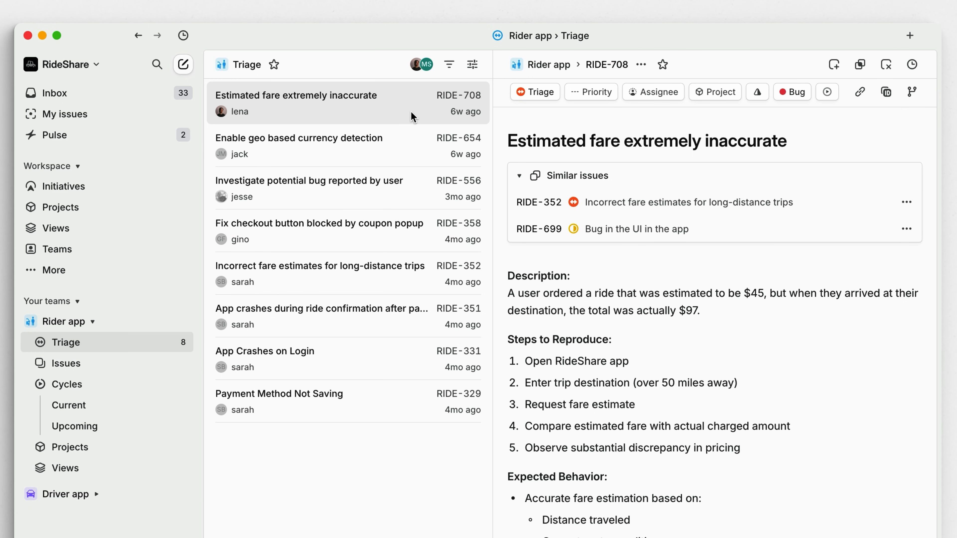
click(299, 138)
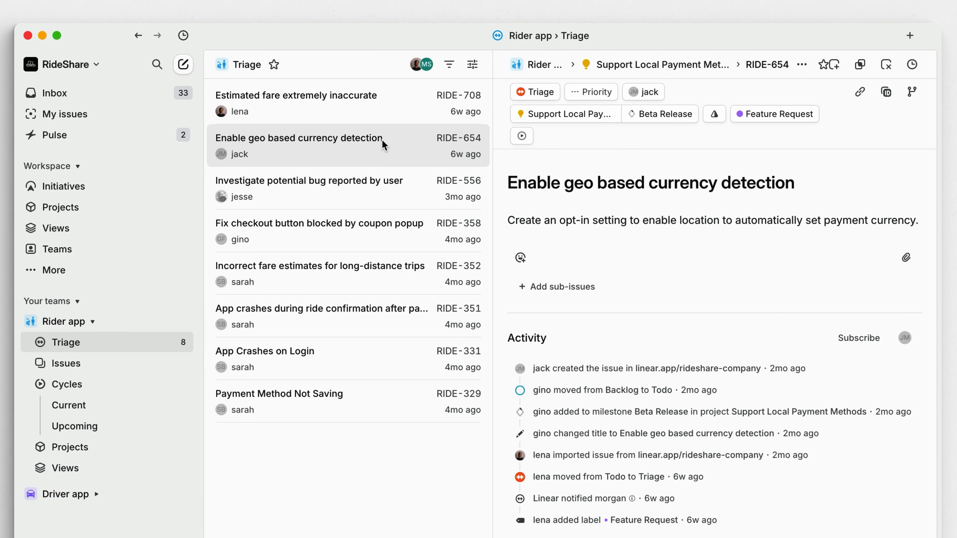
mouse_move(274, 344)
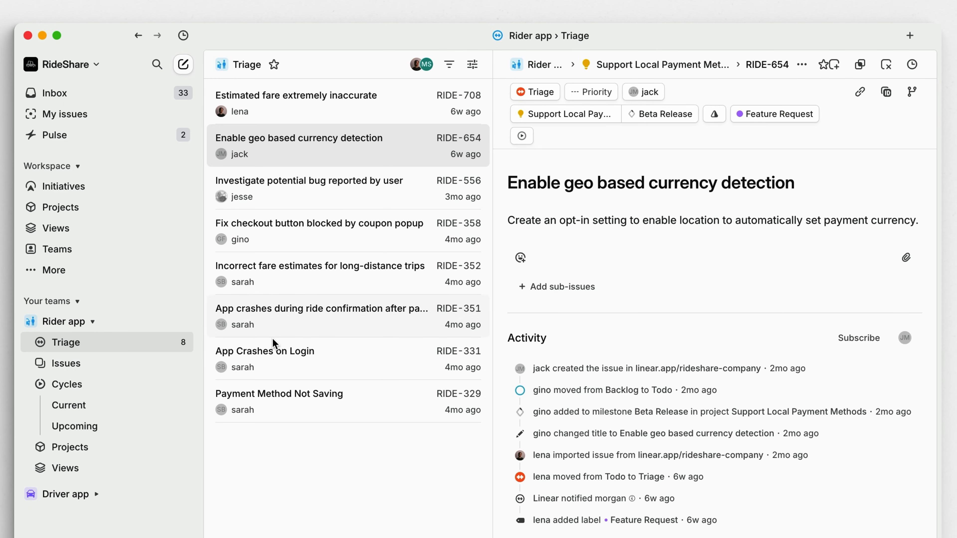
click(265, 351)
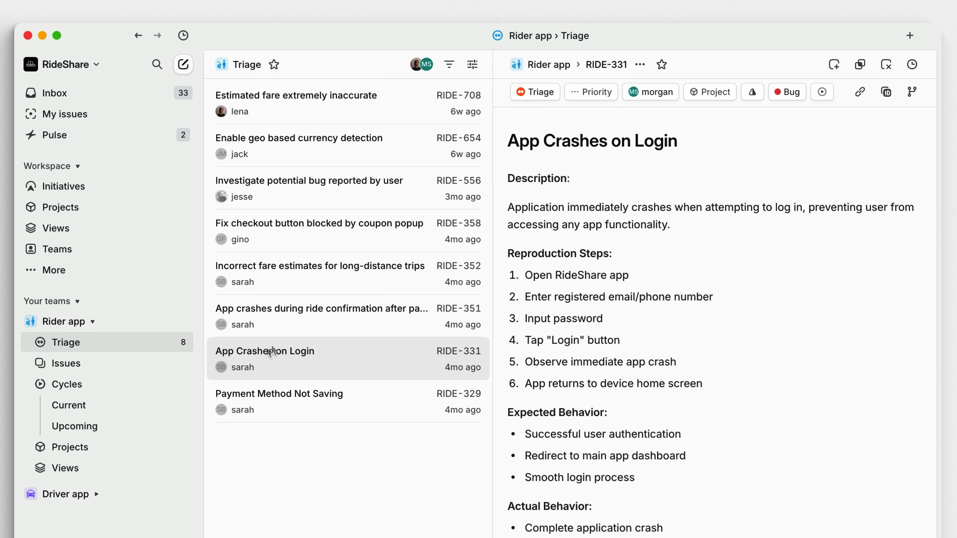
mouse_move(272, 351)
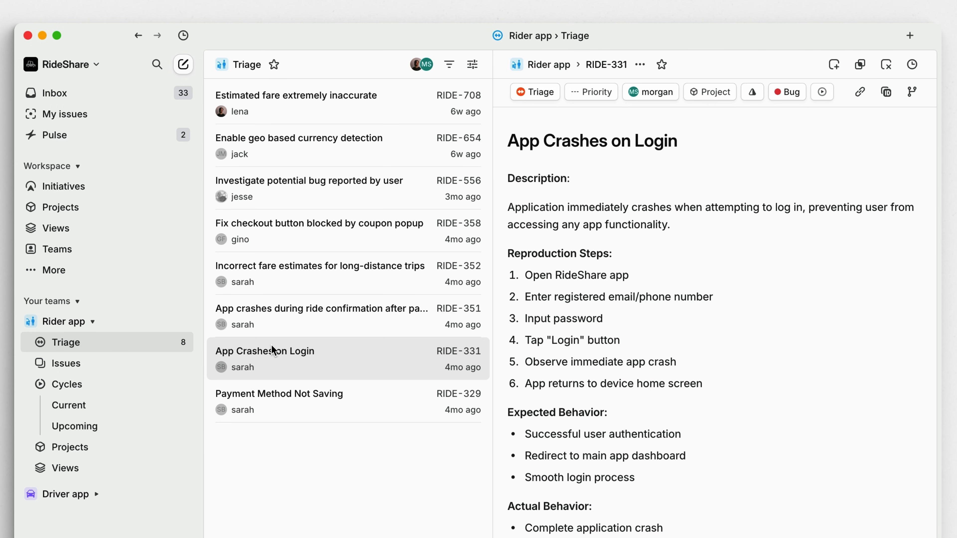
click(183, 321)
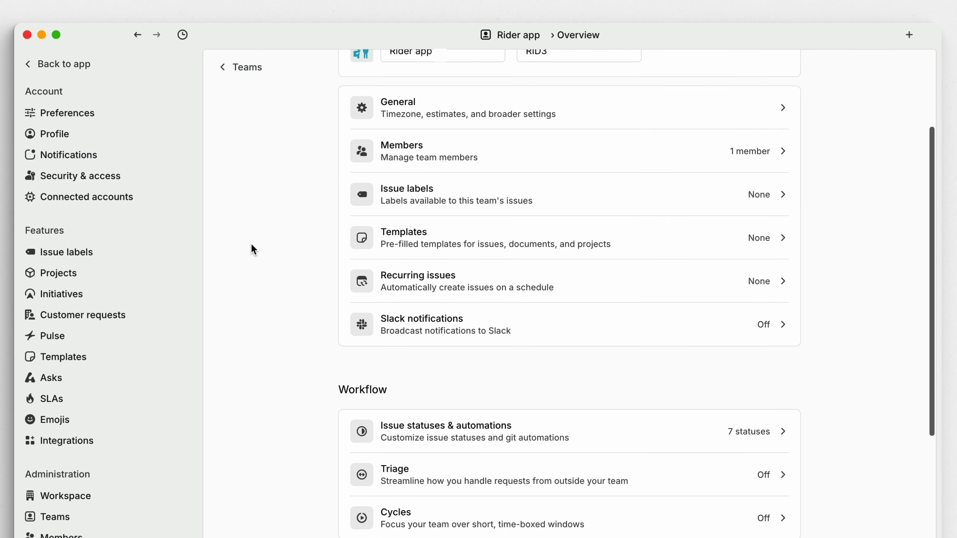
- Enable triage for the Rider app team in its settings and return to the Triage inbox
click(394, 476)
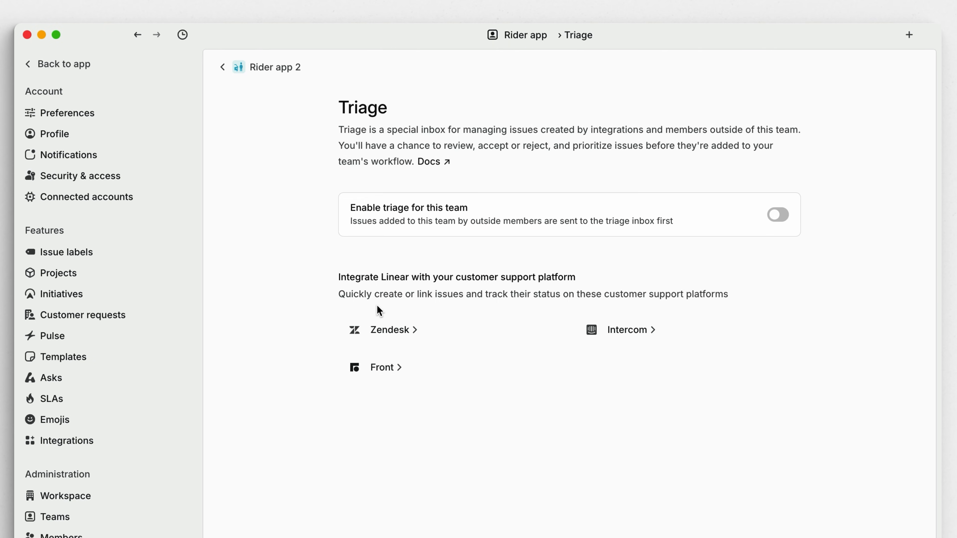
click(778, 214)
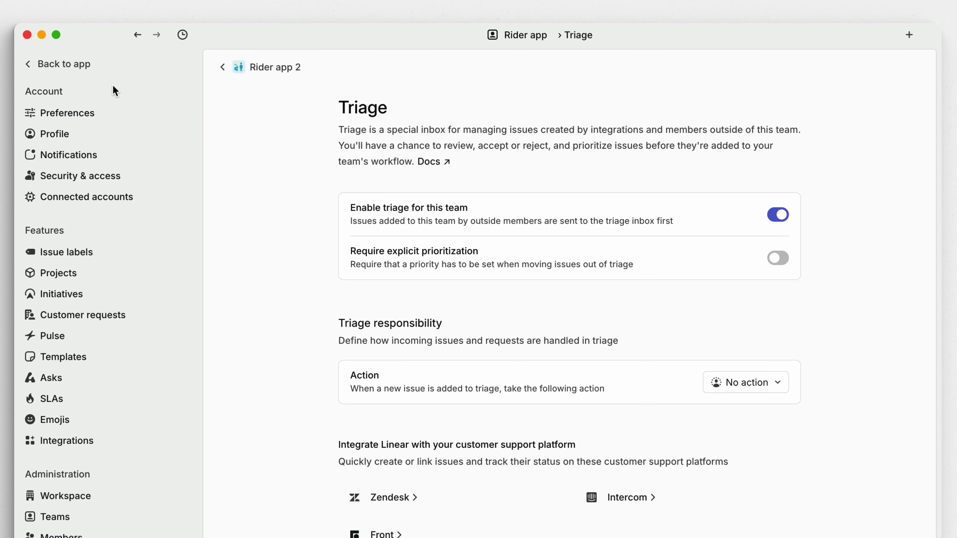
click(63, 63)
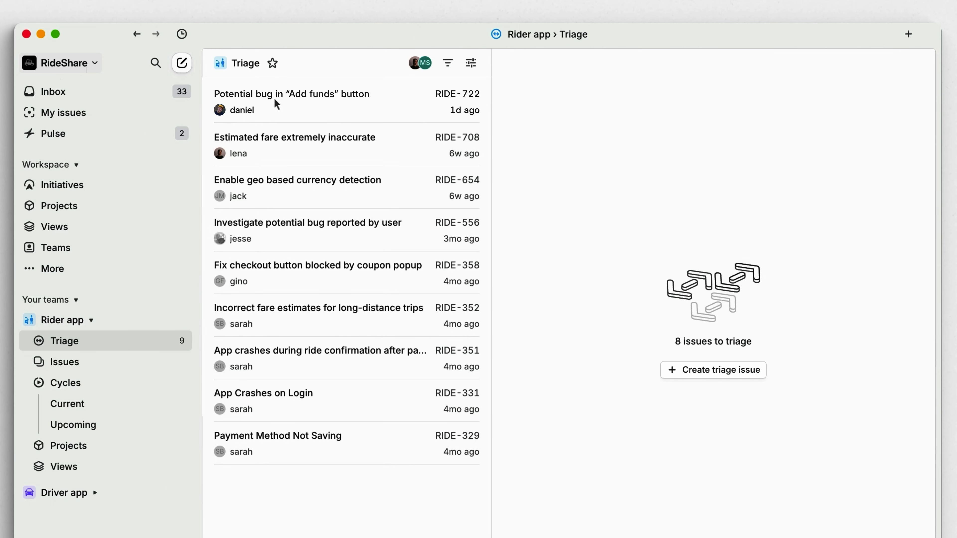
- Accept RIDE-722 Add funds bug with comment 'Will let the QA team know to look into this. Thanks for reporting!'
click(292, 94)
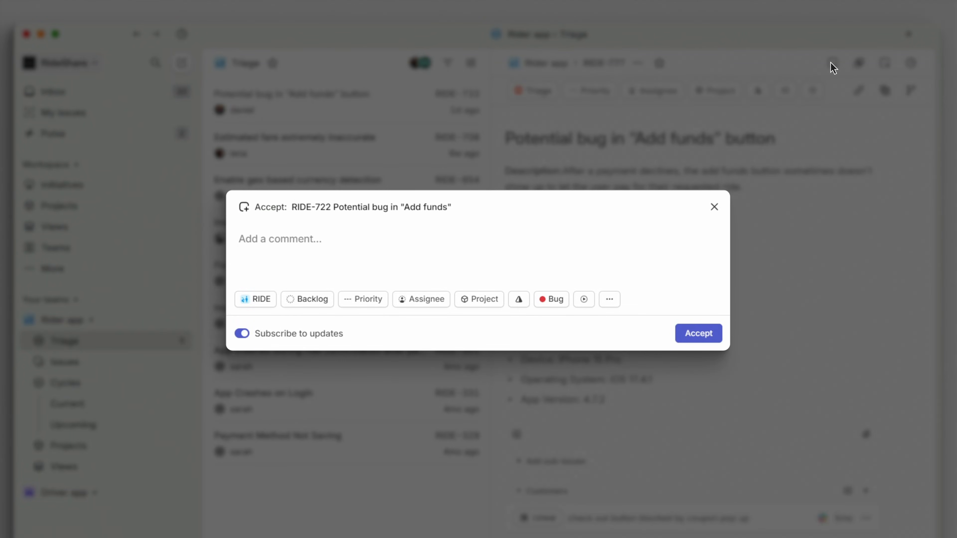
text(Will let the QA team know to look into this. Thanks for reporting!)
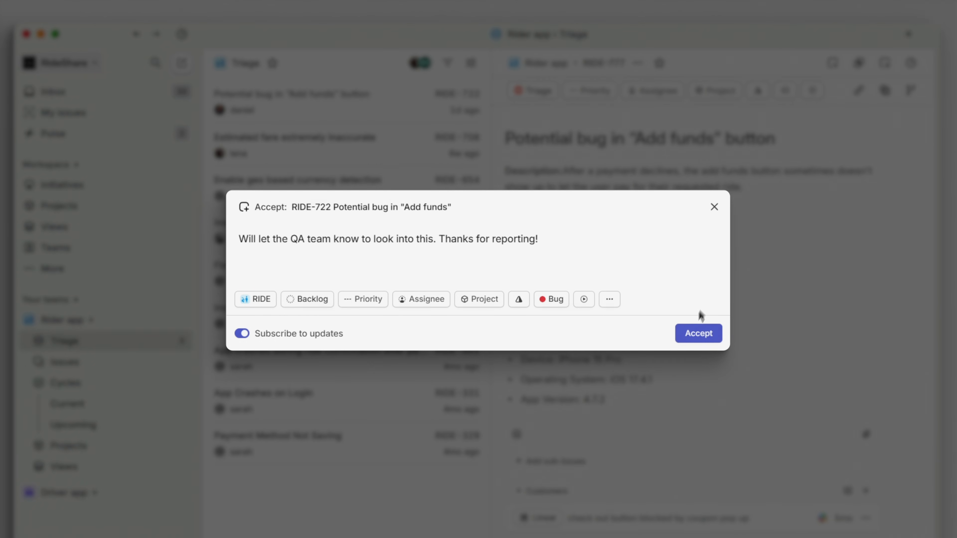
click(698, 333)
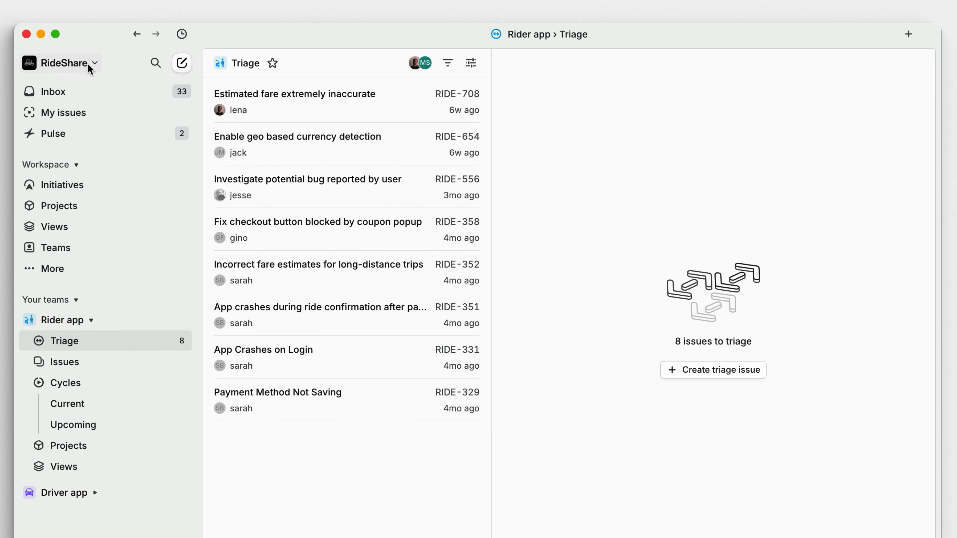
click(421, 63)
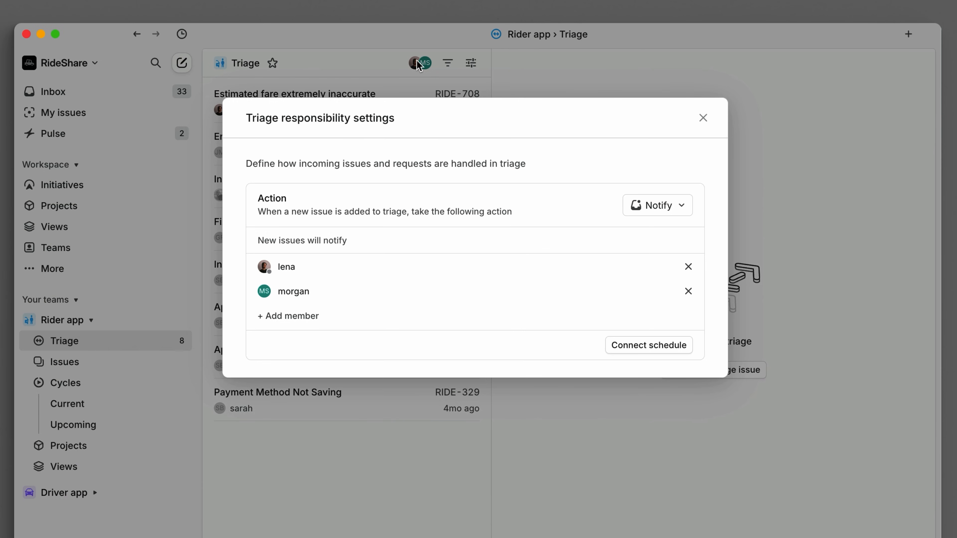
mouse_move(552, 237)
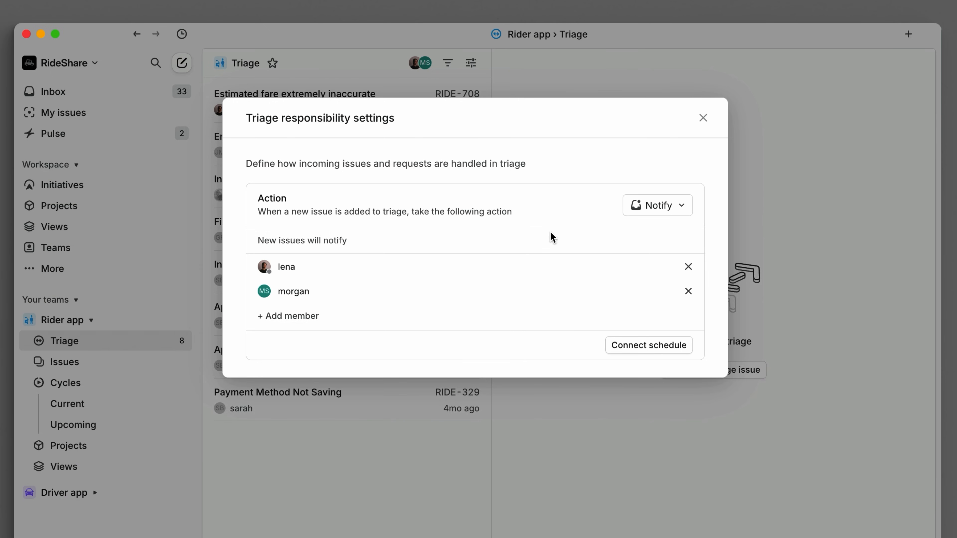
click(648, 345)
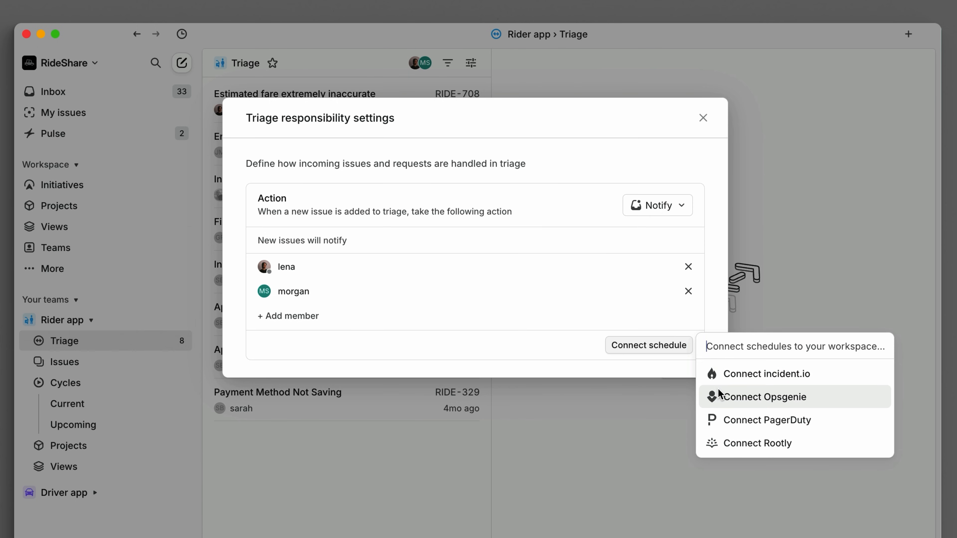
mouse_move(762, 443)
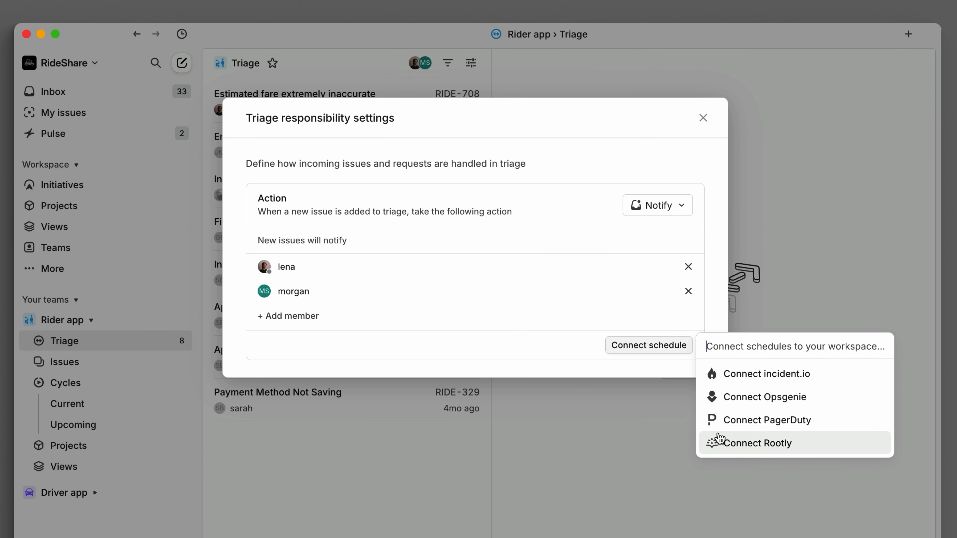
click(703, 117)
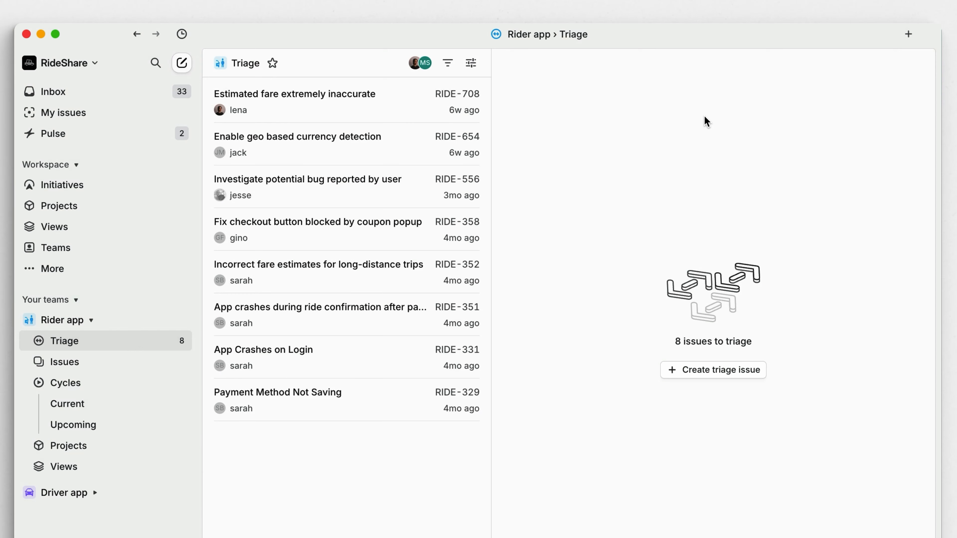
- View RIDE-708's similar issues RIDE-352 and RIDE-699 and bring up options on RIDE-352
click(294, 93)
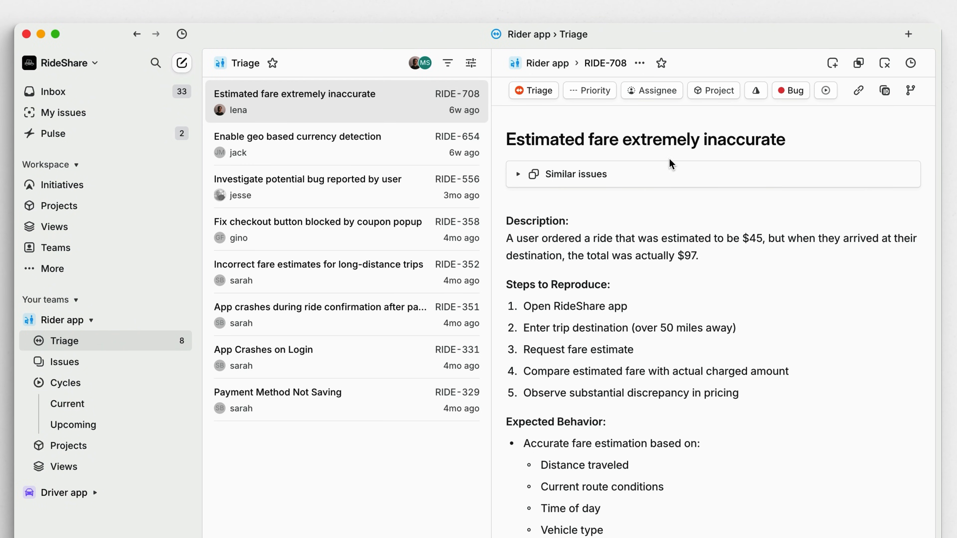
click(519, 174)
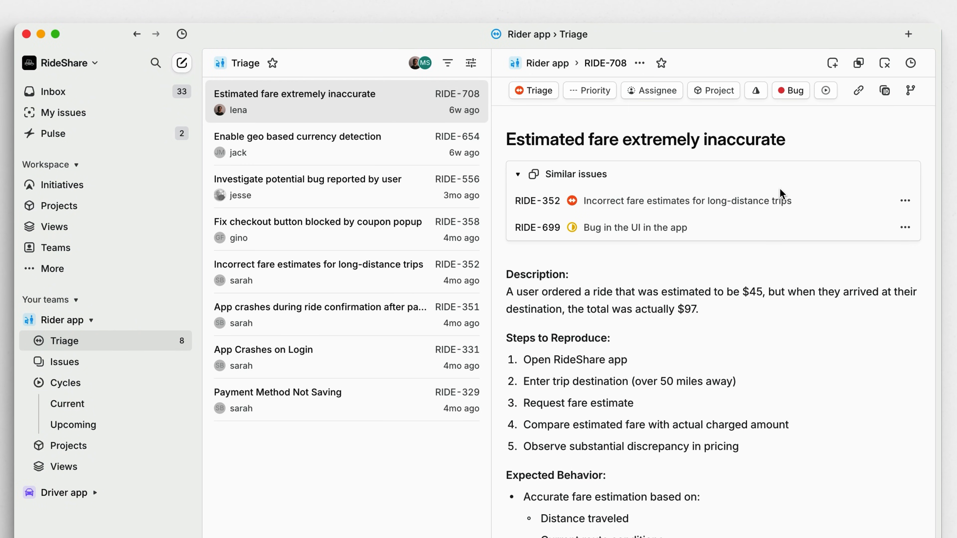
click(905, 201)
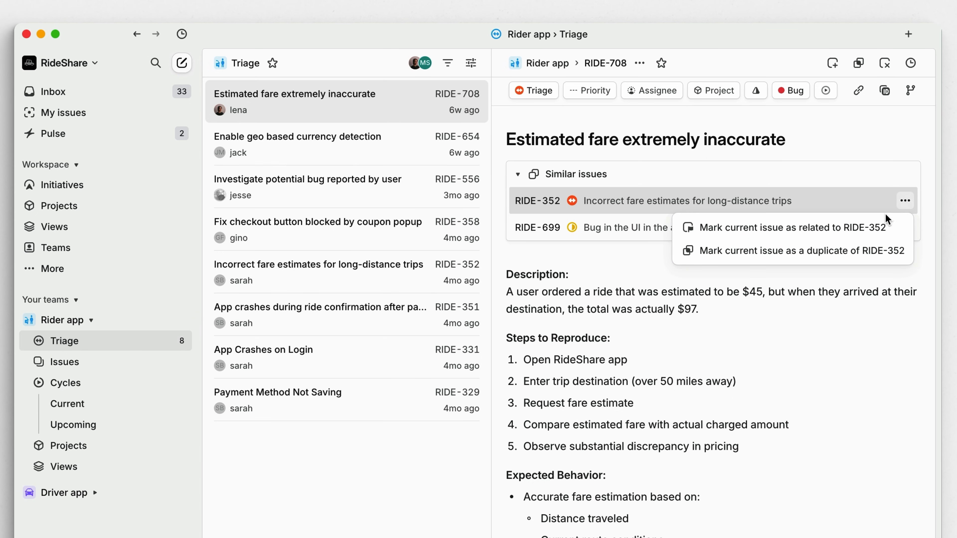
mouse_move(787, 228)
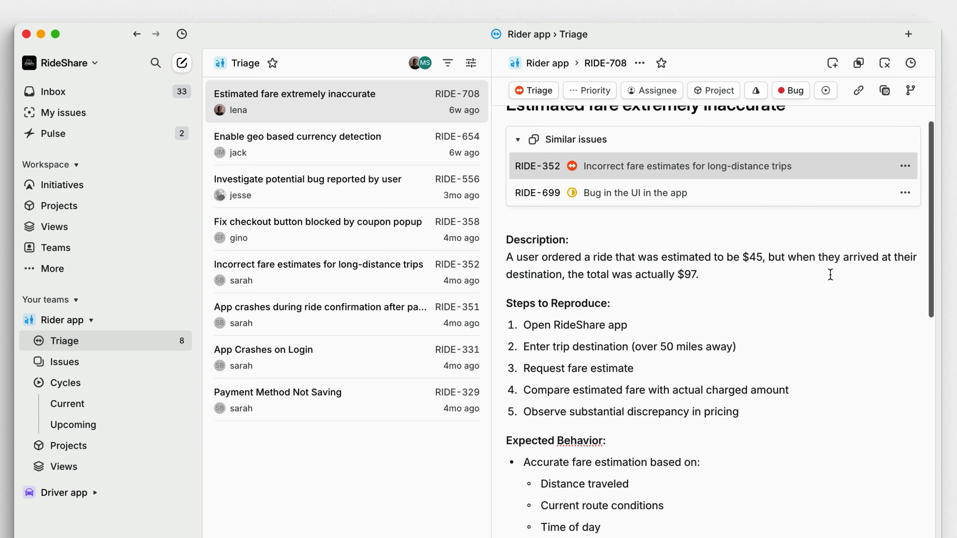
- Post a Slack thread reply on RIDE-708 asking how many miles the user's ride was
scroll(down, 3)
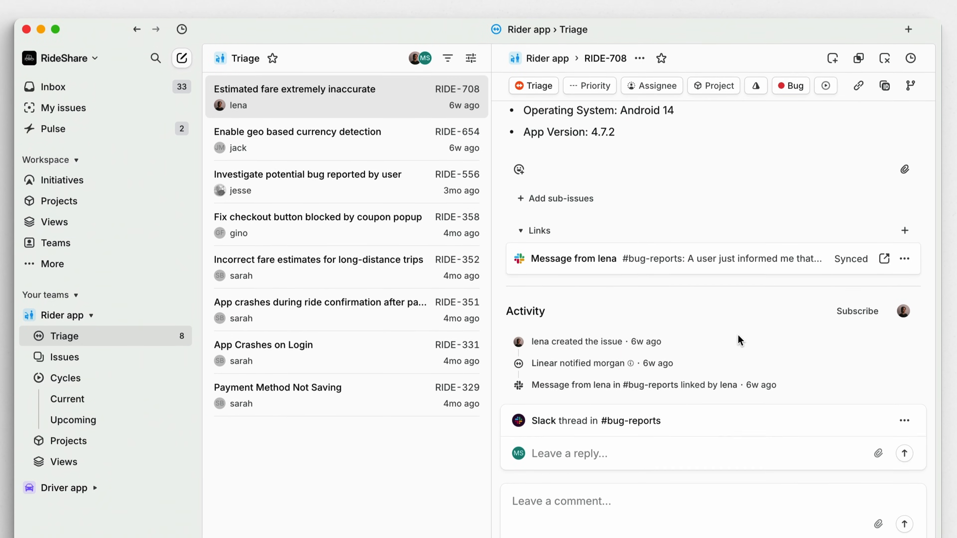
text(Looking into this - I think it might be related to an existing bug. Can you ask the us)
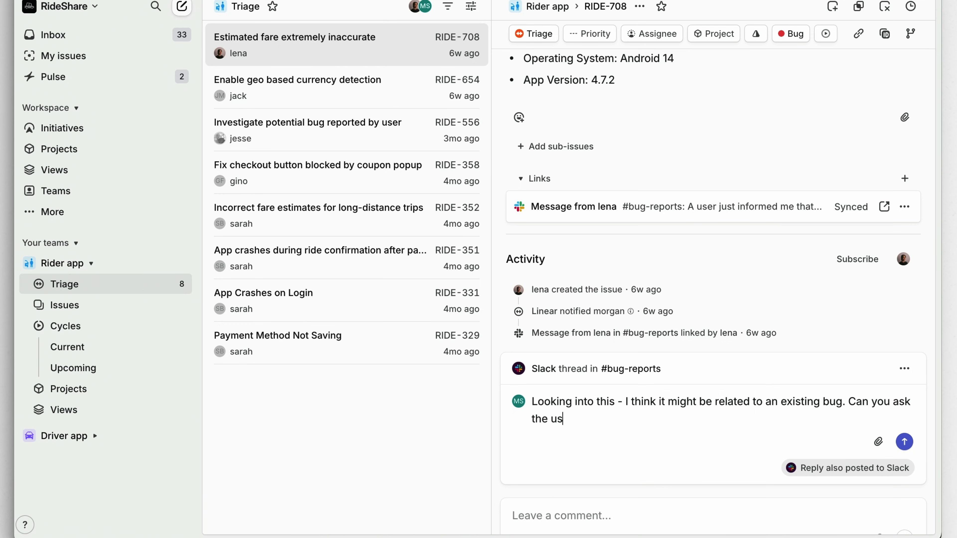
click(904, 441)
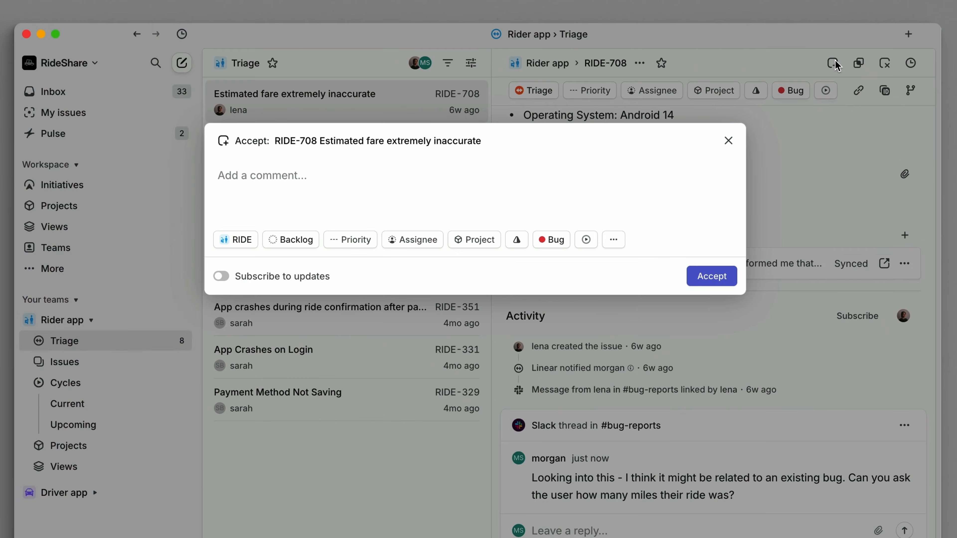
- Accept RIDE-708 as a Medium-priority Todo assigned to morgan
click(291, 240)
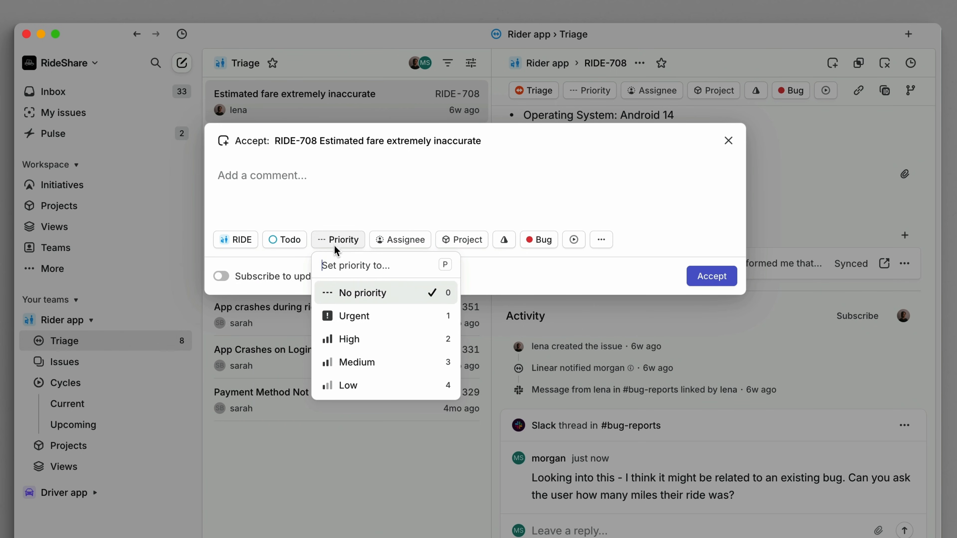
click(356, 362)
text(morga)
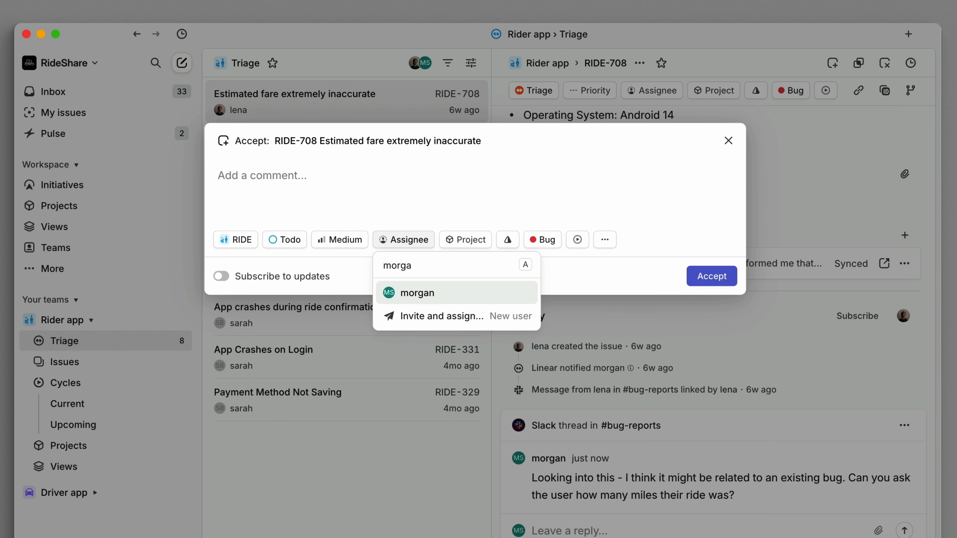
click(417, 293)
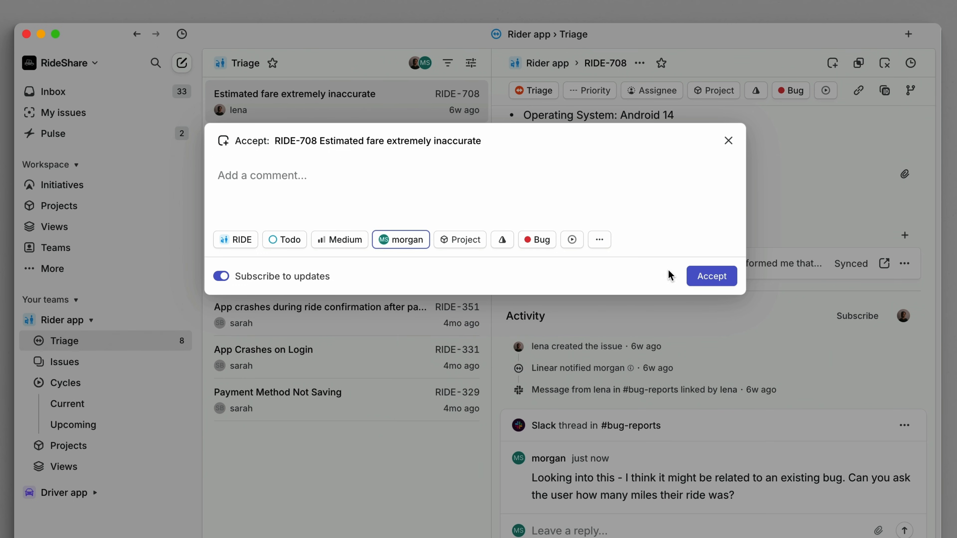
click(711, 275)
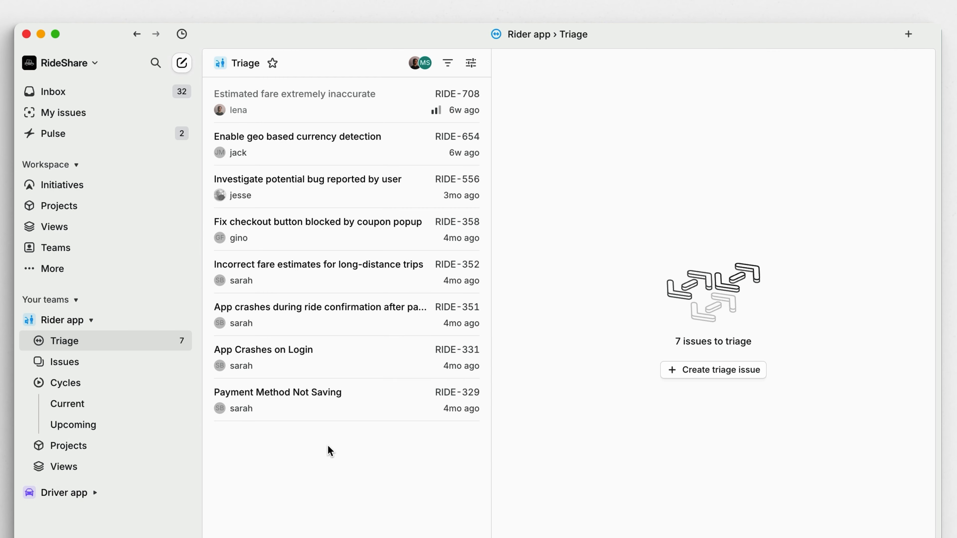
- Start a blank triage issue, then switch to Slack's #bug-reports channel
click(182, 63)
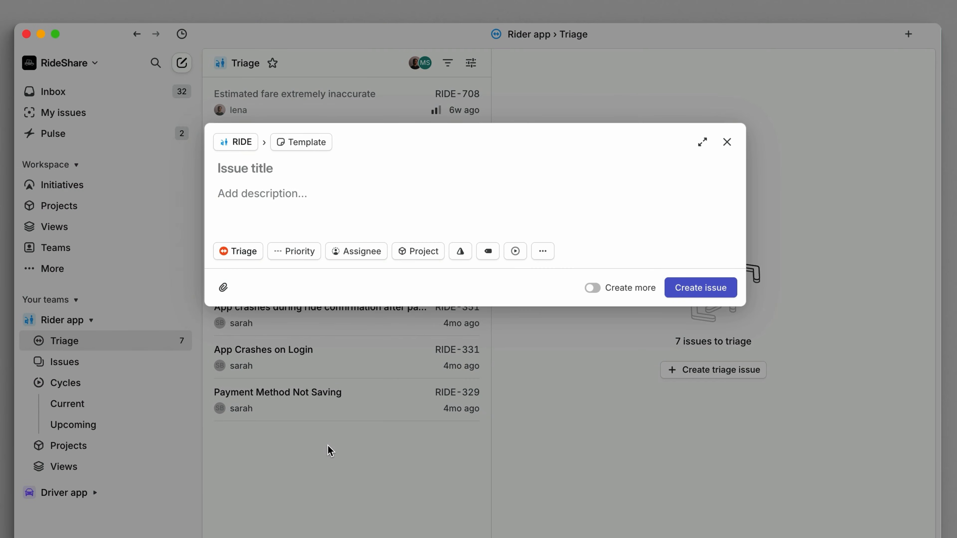
click(245, 168)
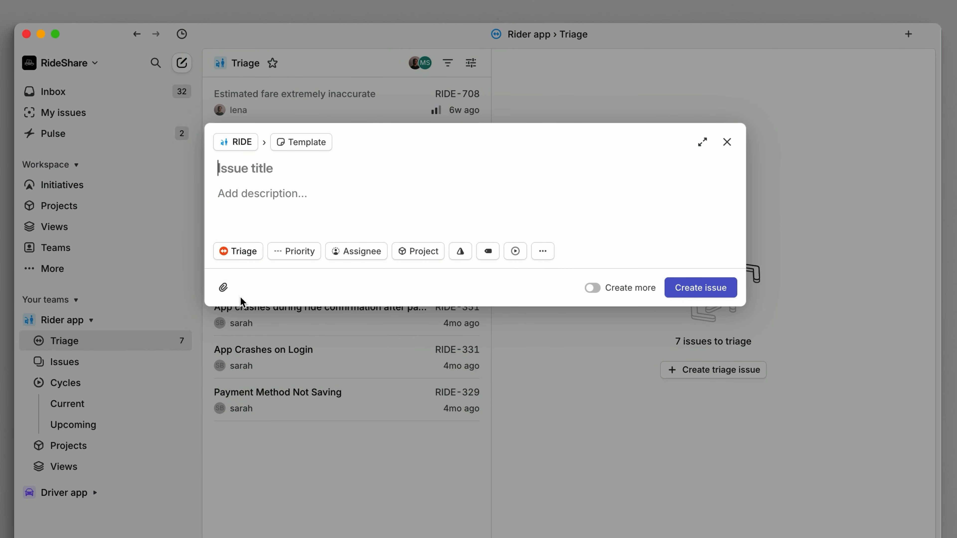
click(239, 251)
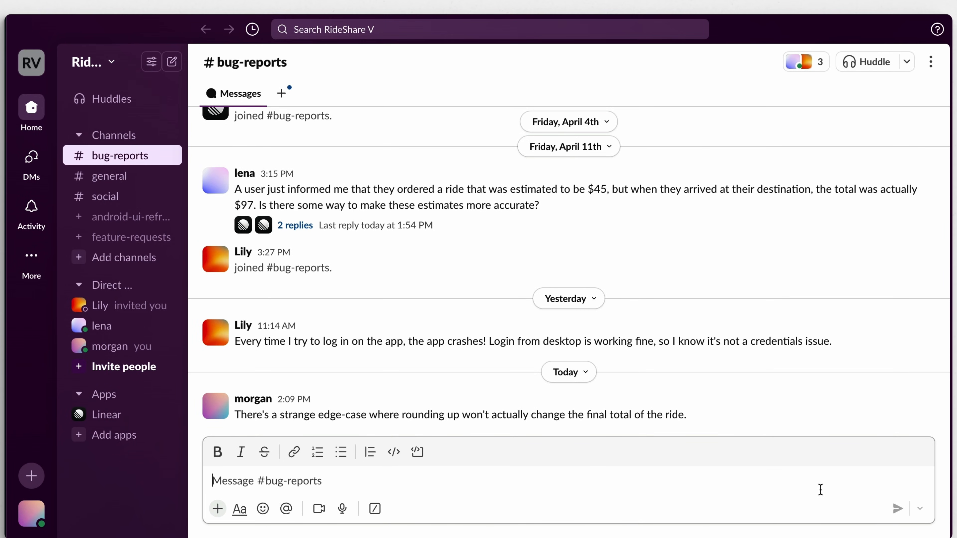
- Create a Linear issue from Lily's login-crash message using the Bug Report template
click(924, 317)
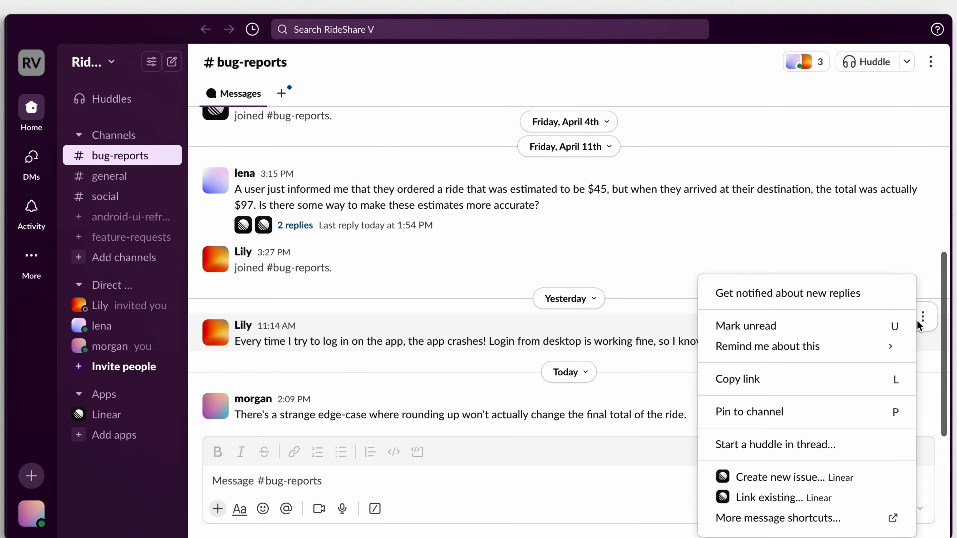
click(776, 477)
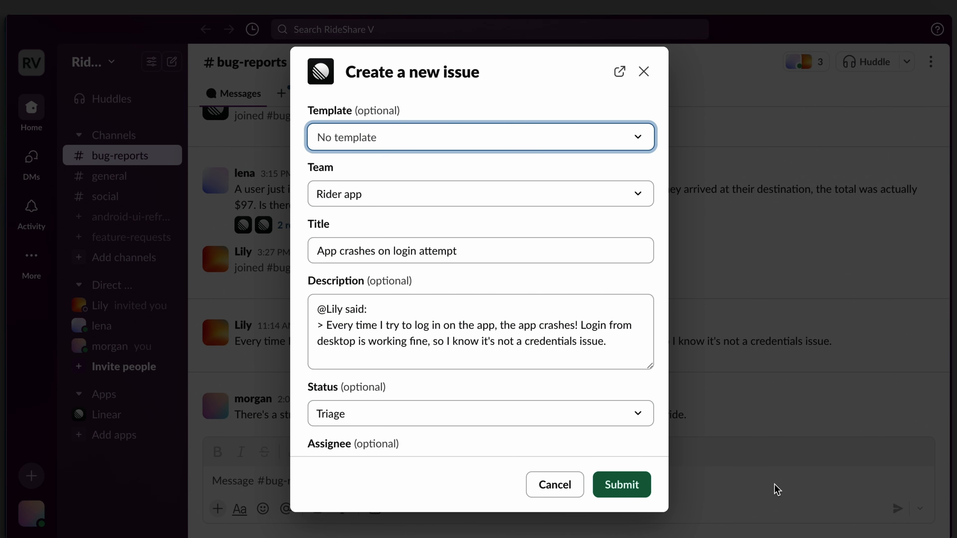
mouse_move(588, 218)
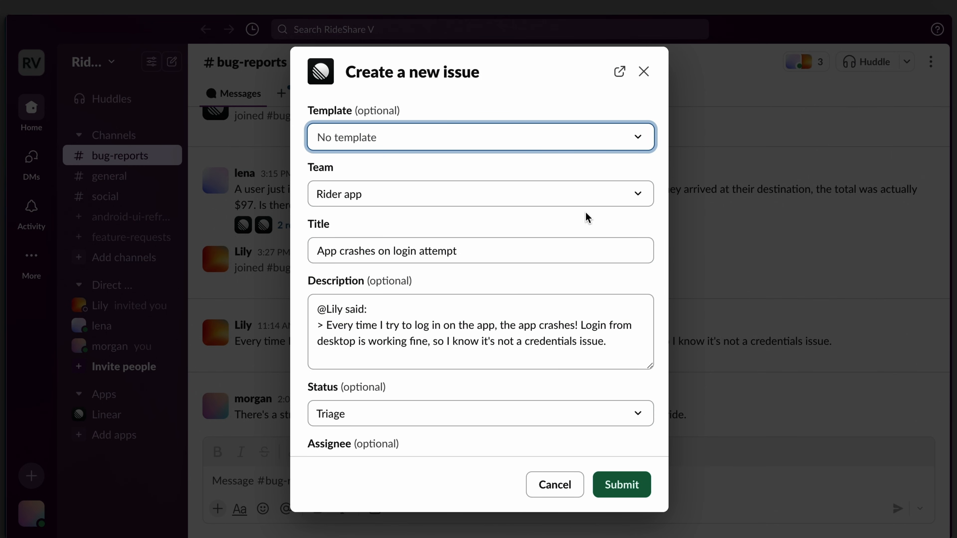
click(480, 137)
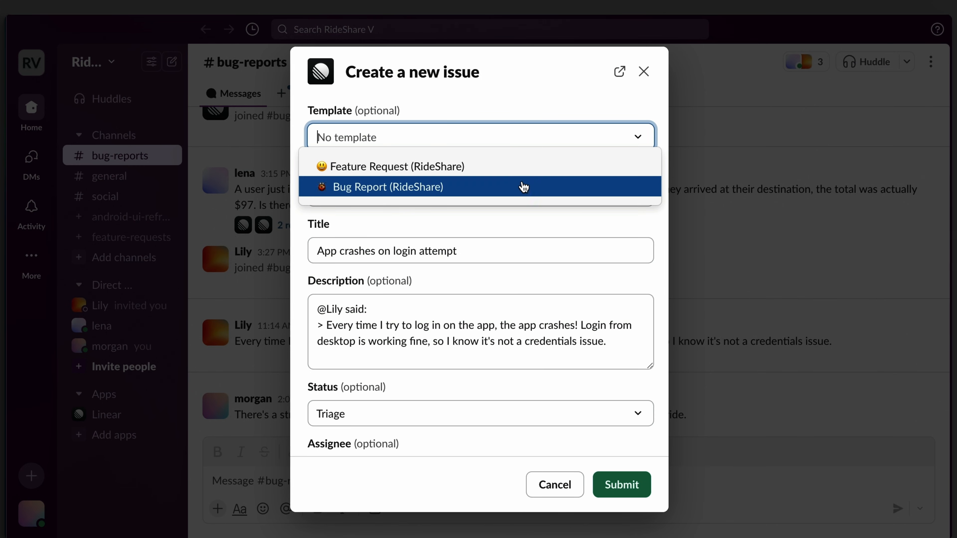
click(387, 187)
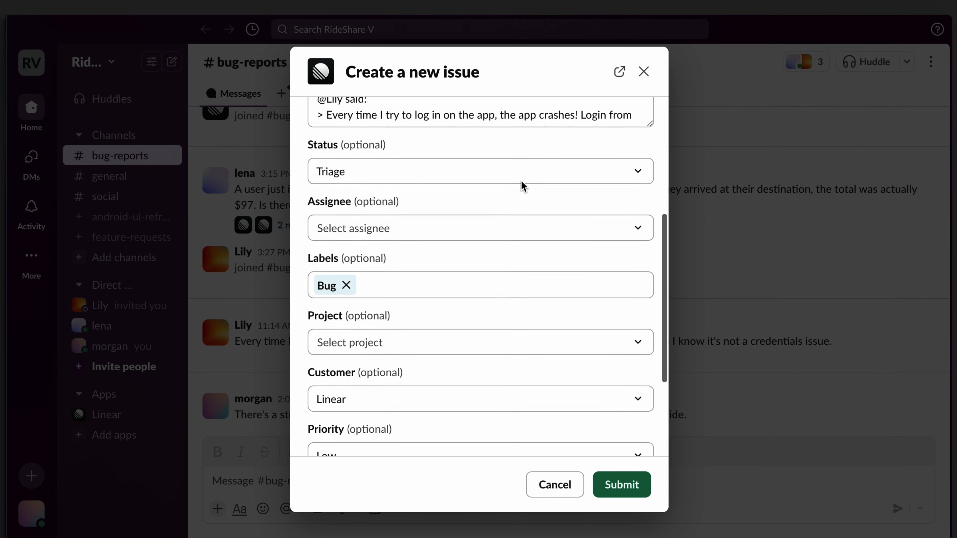
- Submit it as RIDE-757 and reply in the thread asking which device and OS she uses
scroll(down, 3)
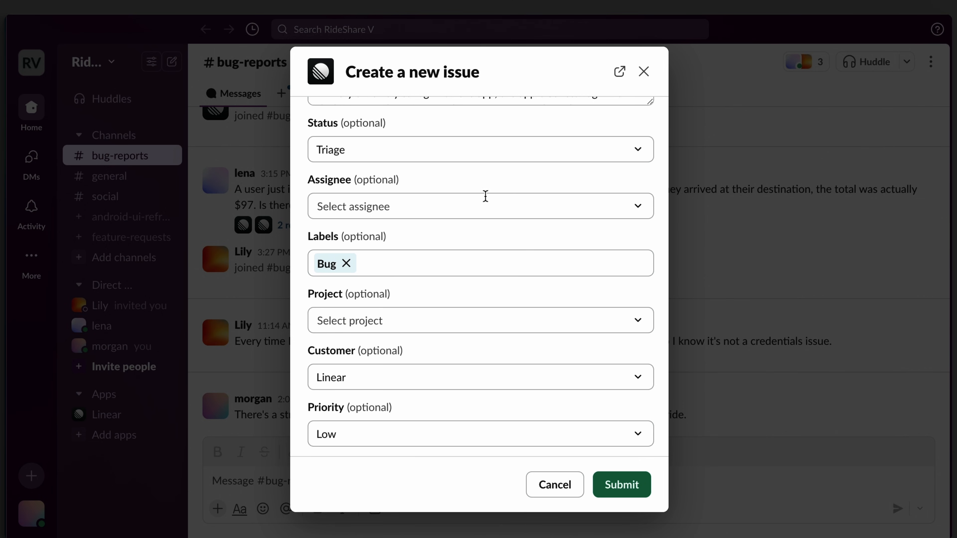
click(481, 206)
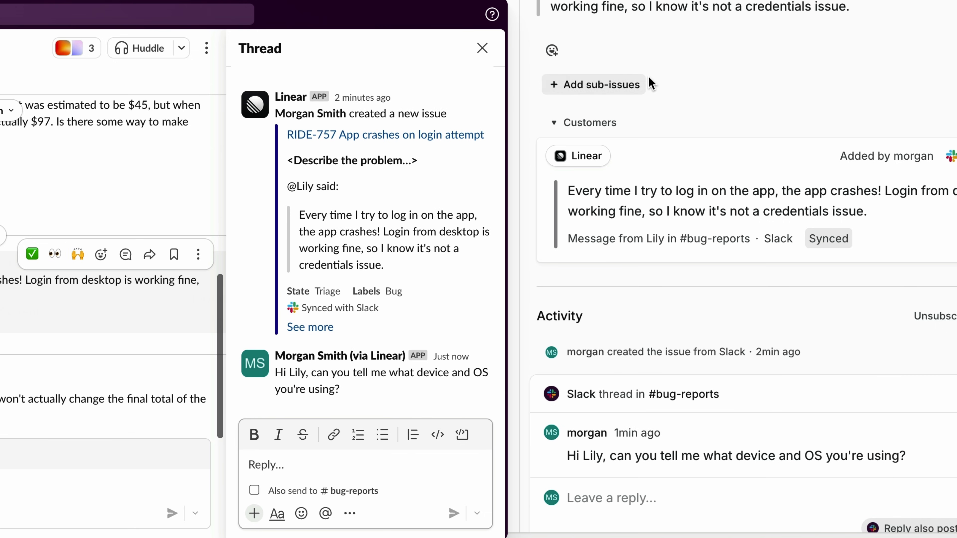
- Return to the Triage inbox and show RIDE-757's status choices to move it out of triage
click(482, 49)
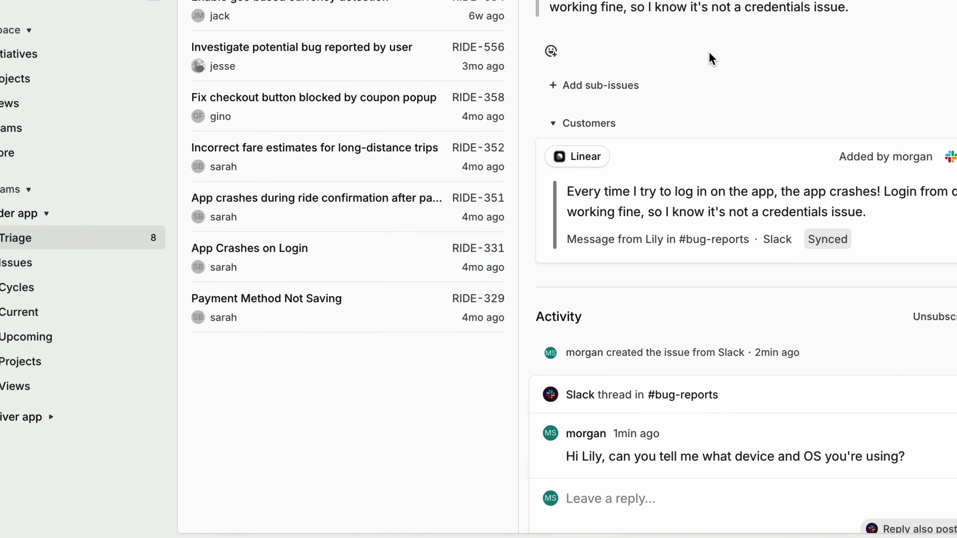
click(392, 61)
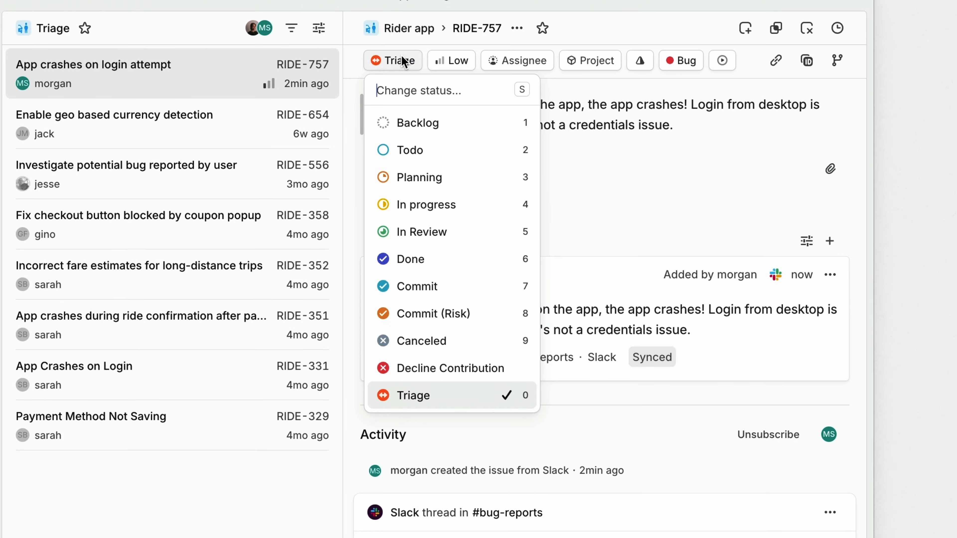
mouse_move(421, 231)
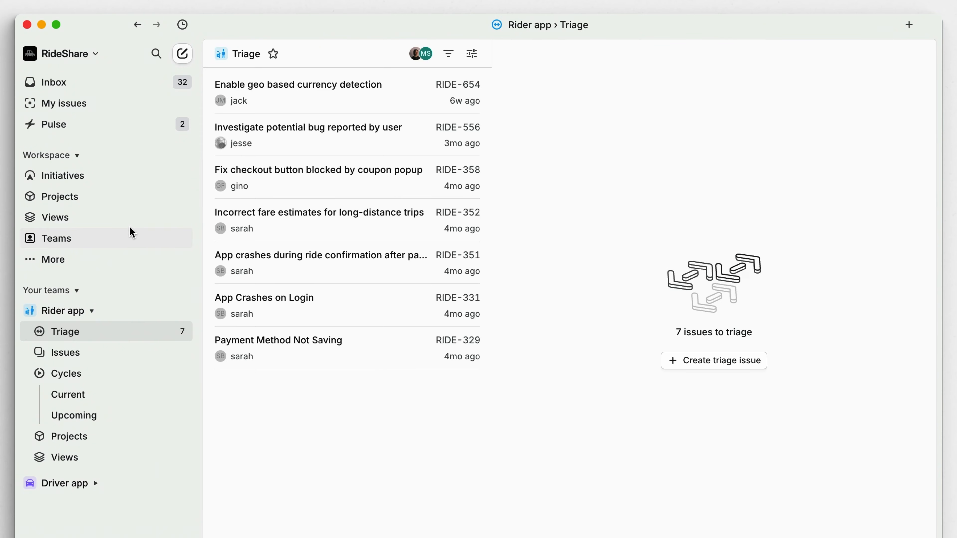
- Review the workspace's saved views, including the All issues view
click(55, 218)
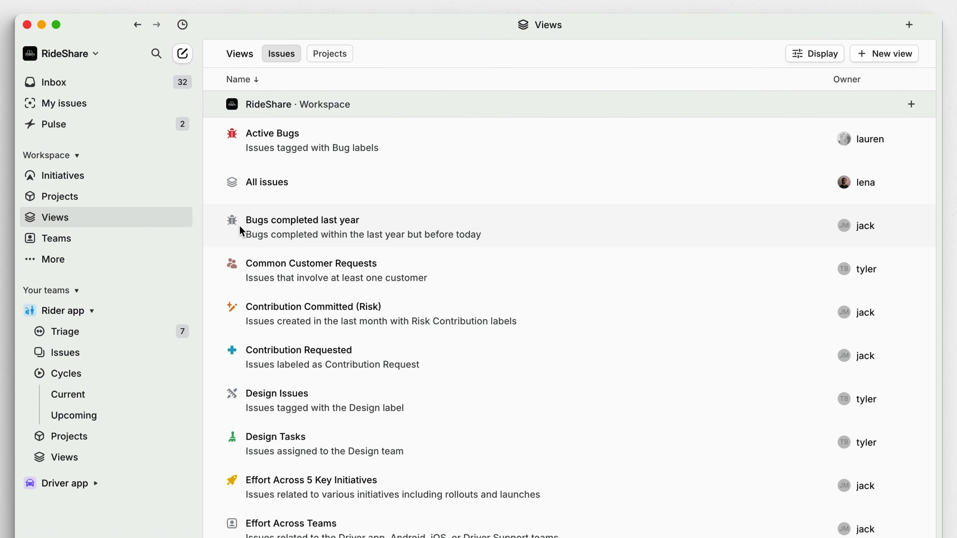
click(267, 182)
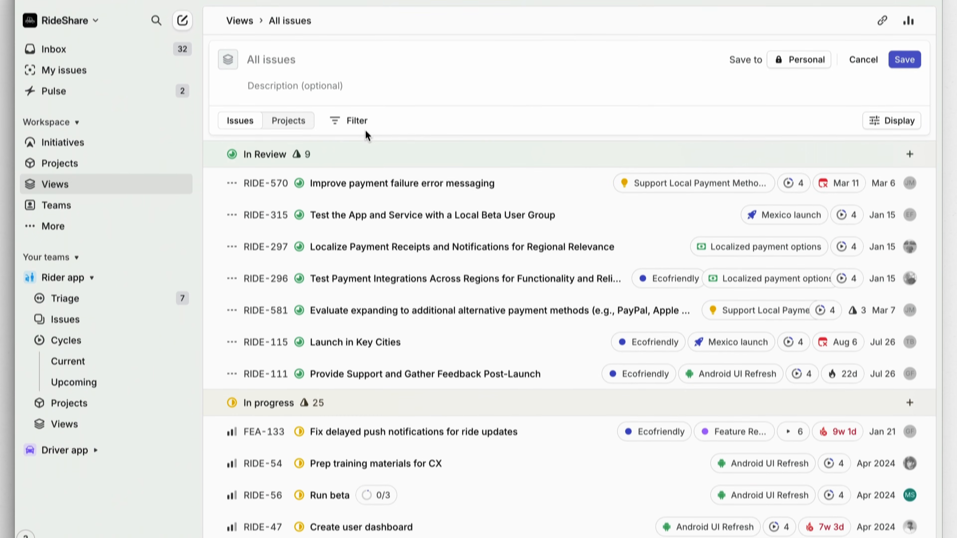
scroll(down, 3)
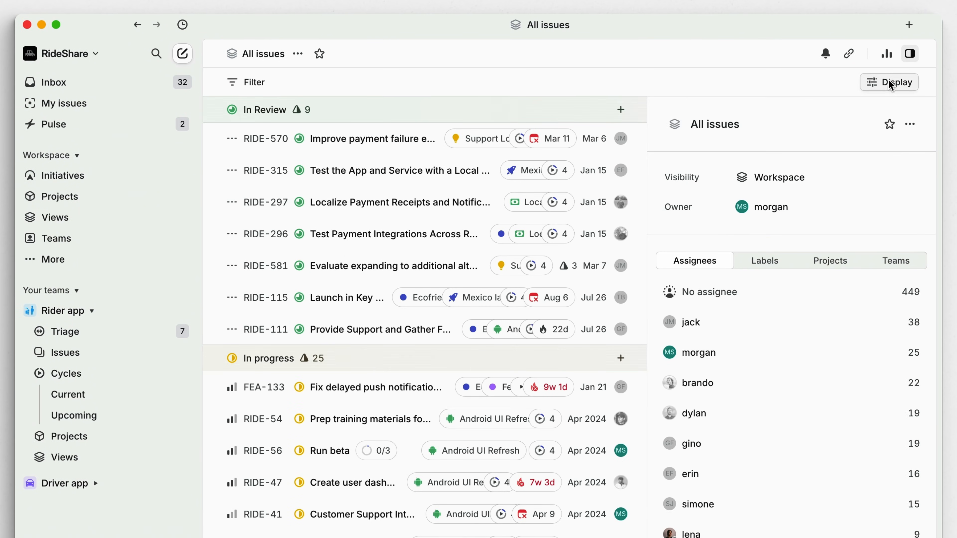
mouse_move(318, 53)
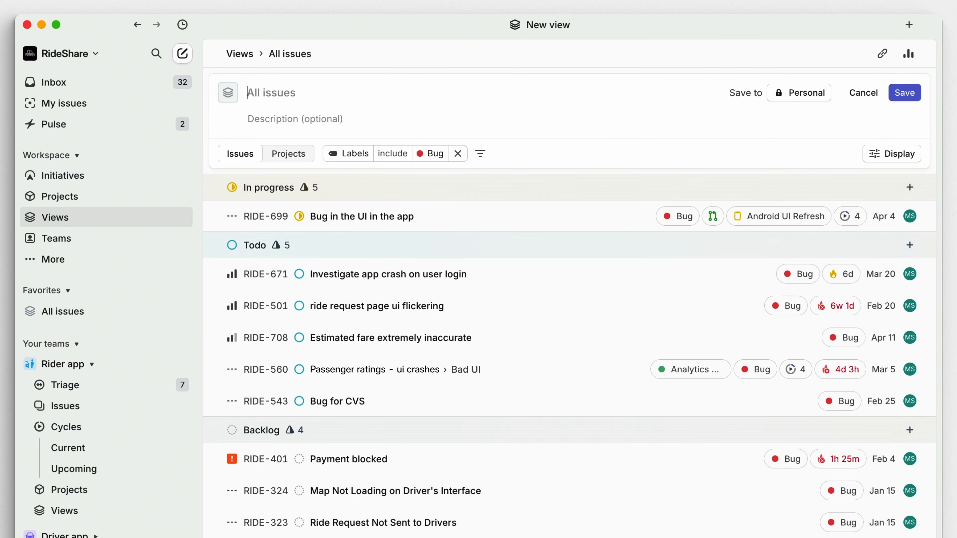
- Save the Feature Requests personal view via display options, then show the Customers list
click(898, 153)
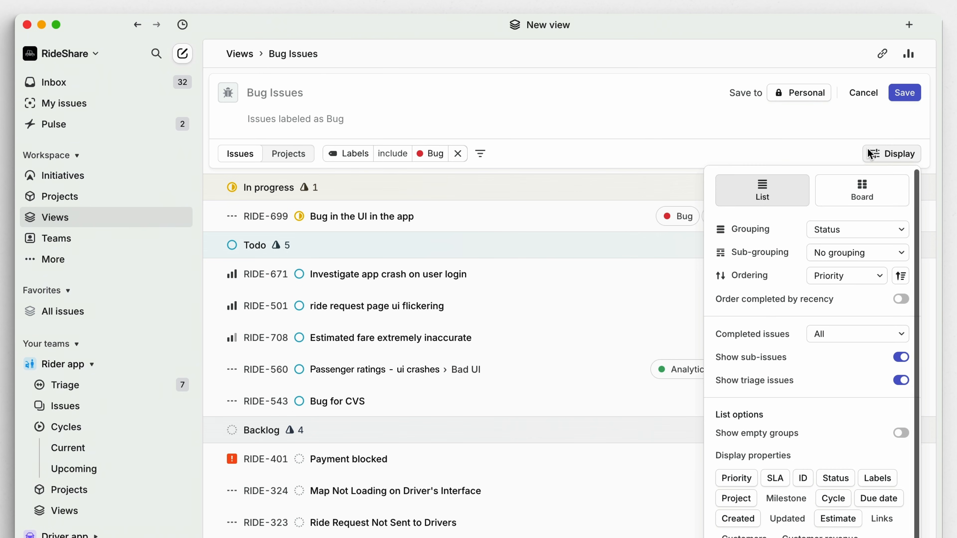
click(856, 228)
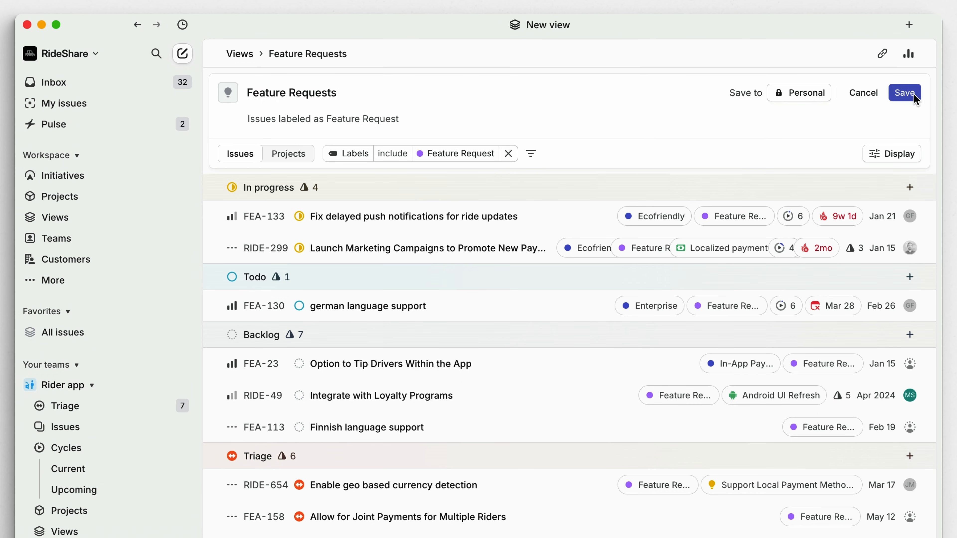
click(906, 92)
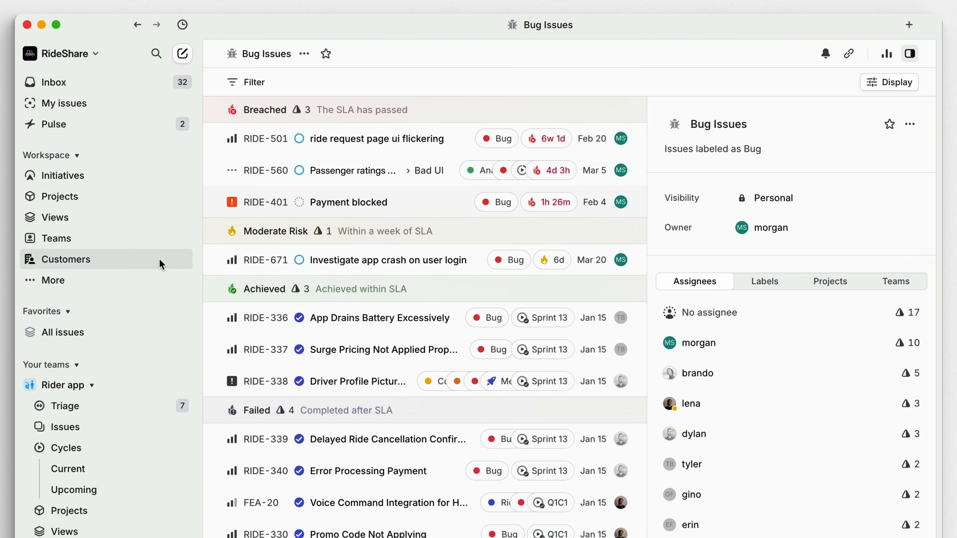
click(66, 259)
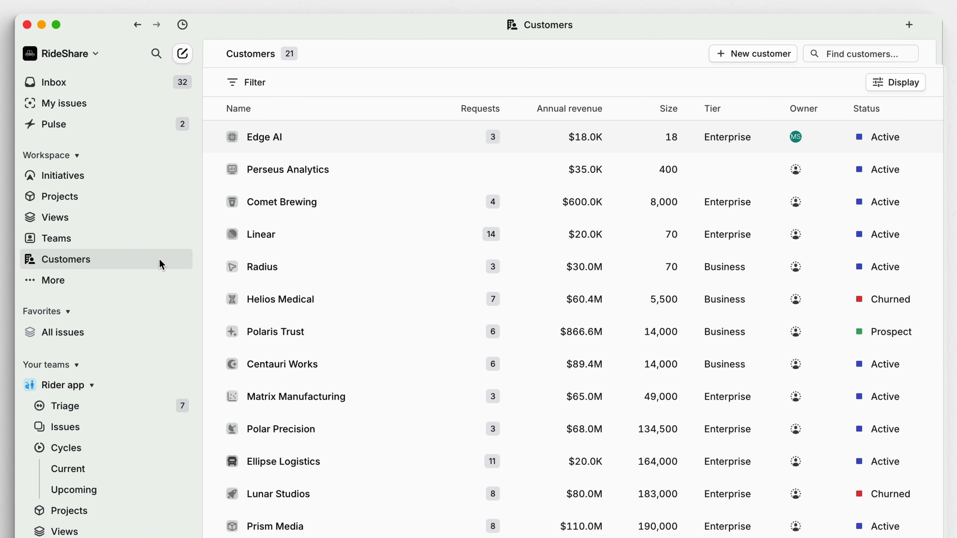